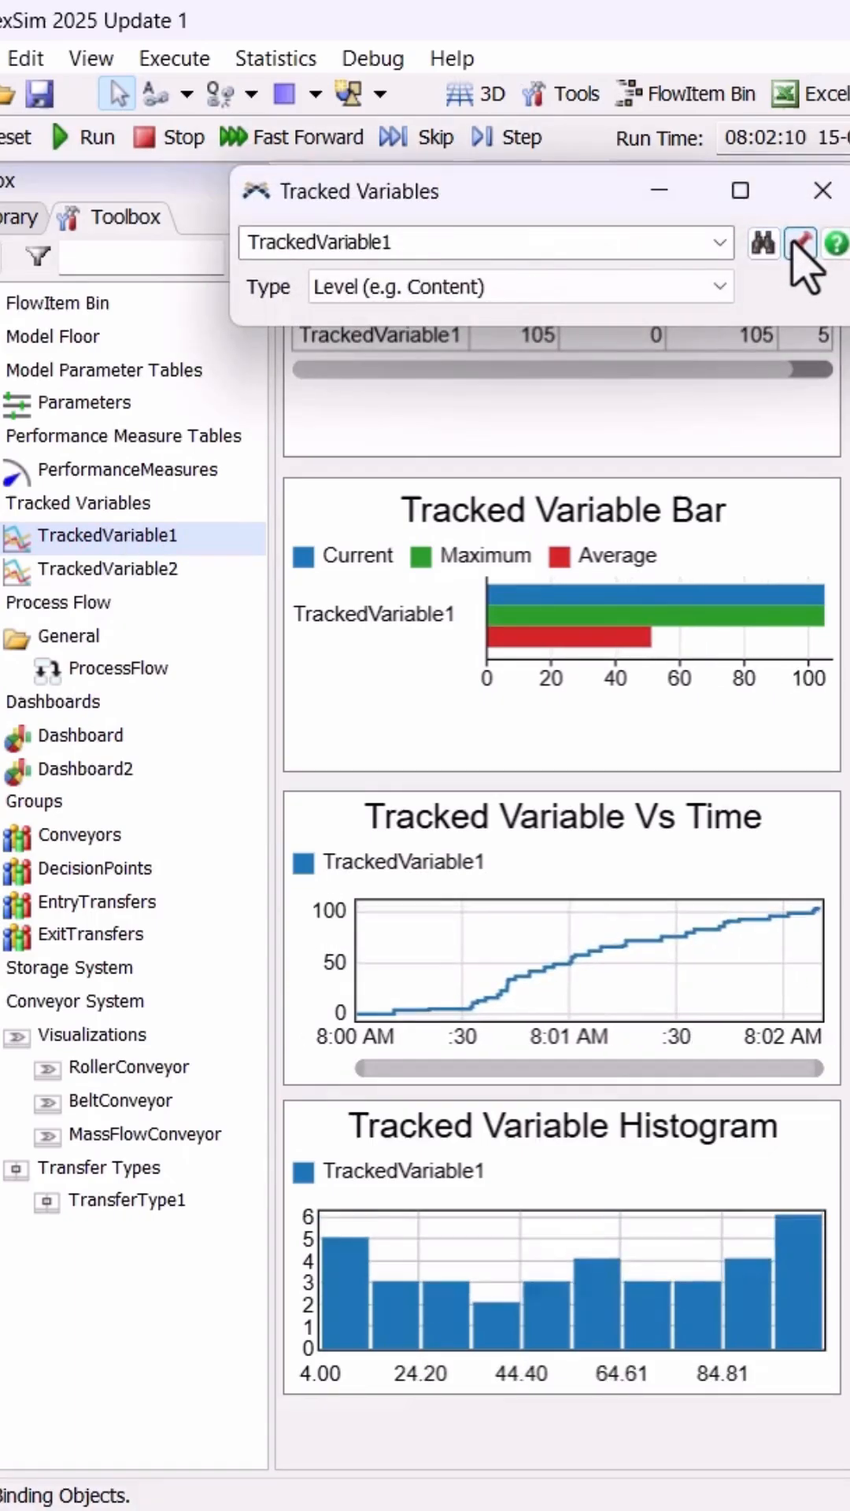
- Pin TrackedVariable1's first chart to Dashboard2 from the Tracked Variables window
click(800, 243)
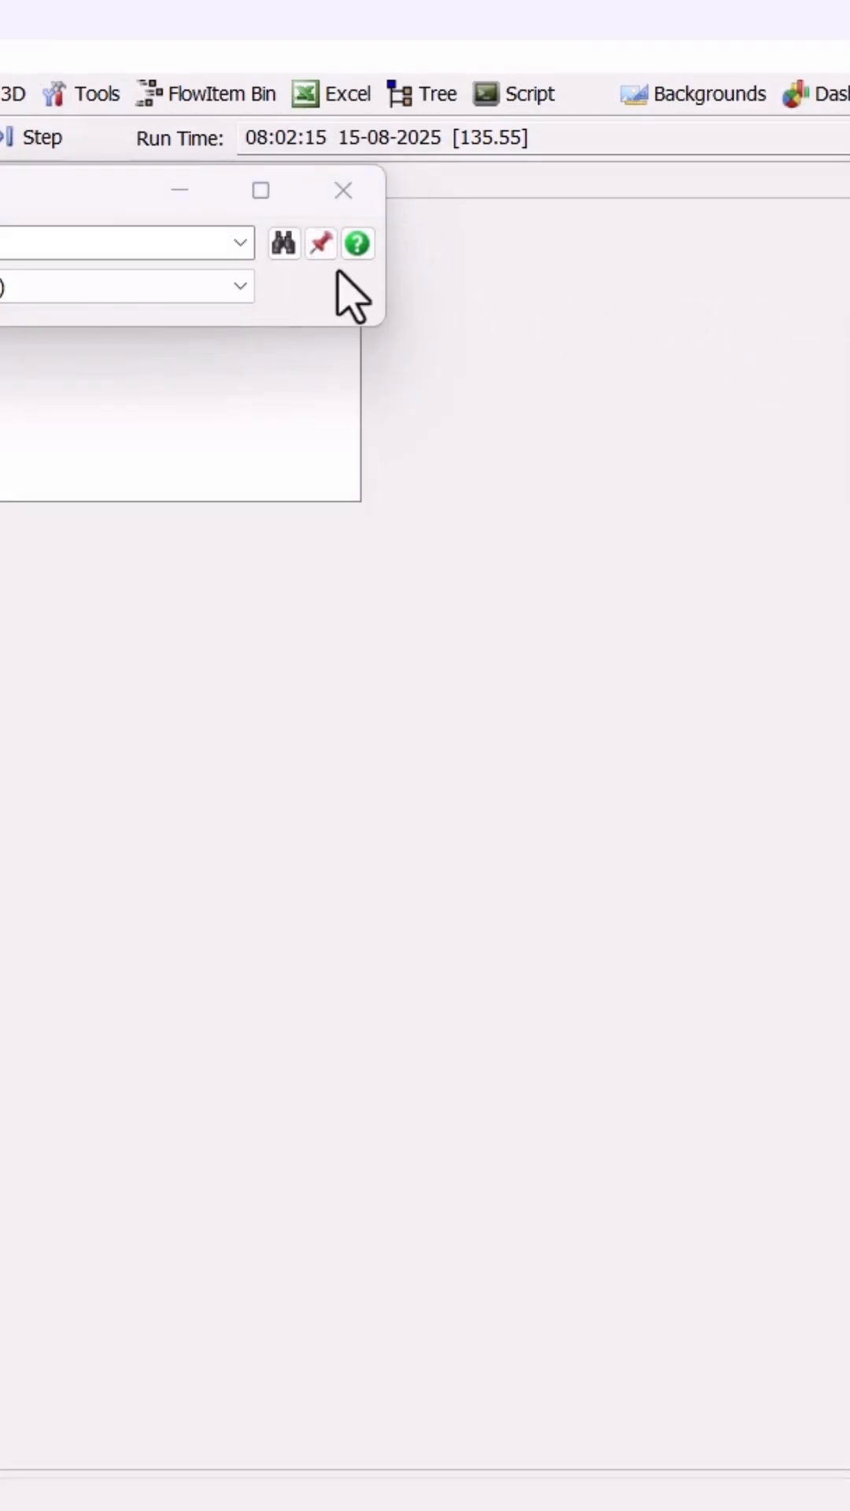
- Pin TrackedVariable1's bar, time-series and histogram charts to Dashboard2
click(319, 243)
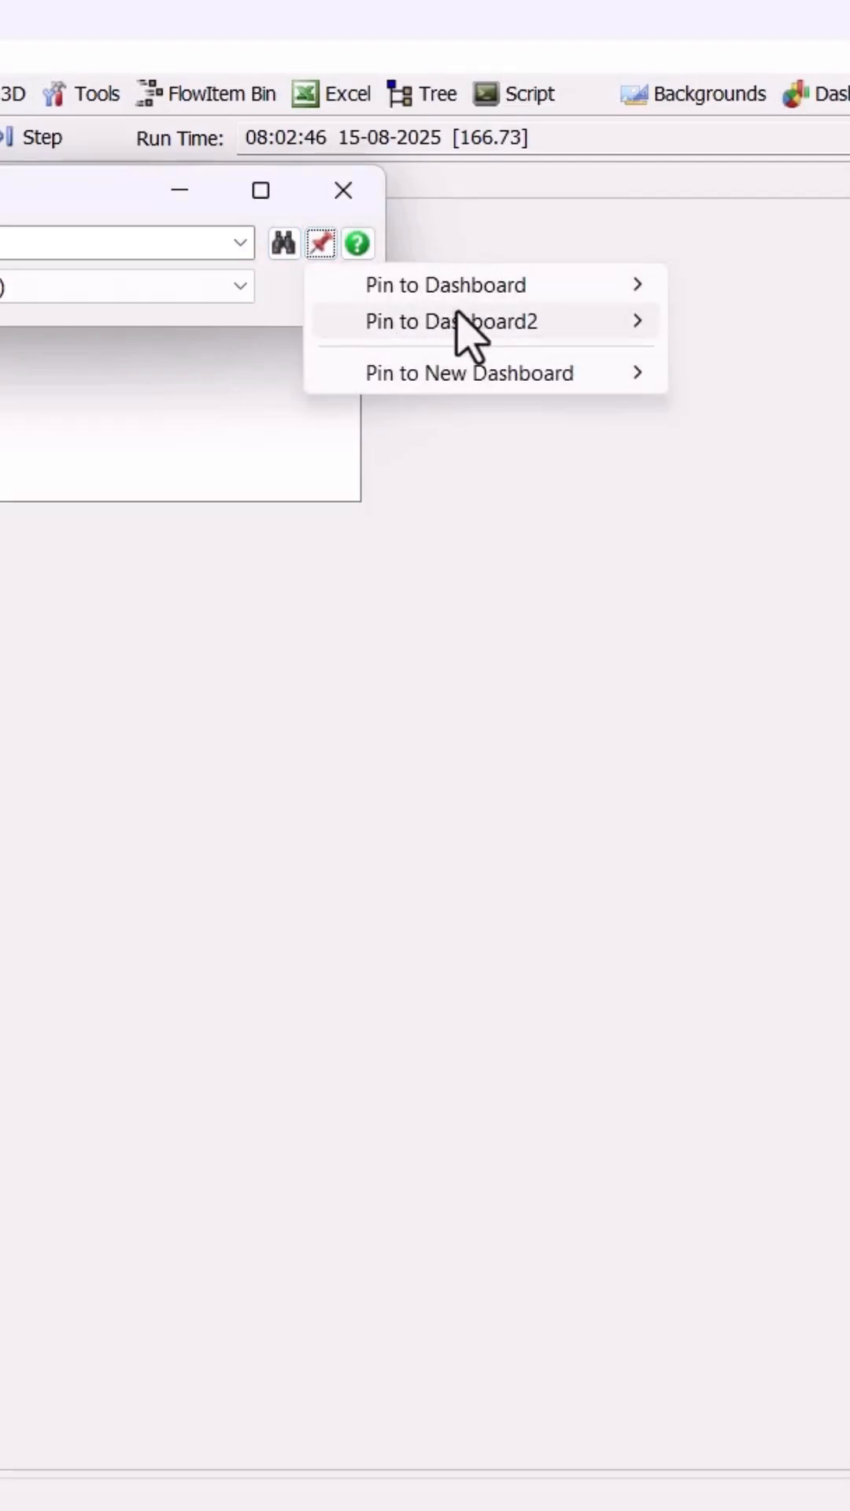
mouse_move(604, 374)
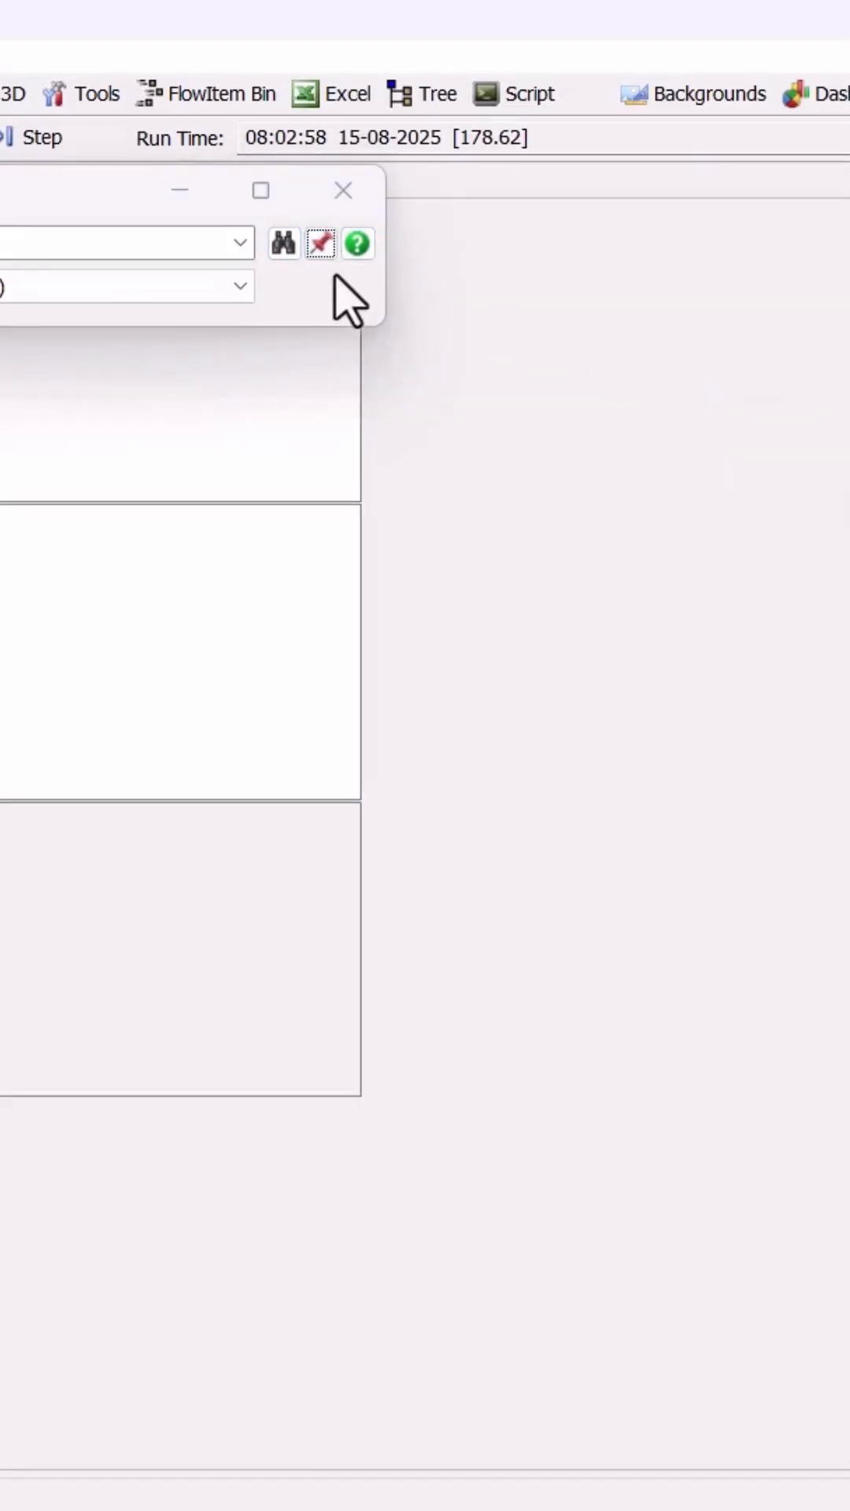
click(320, 243)
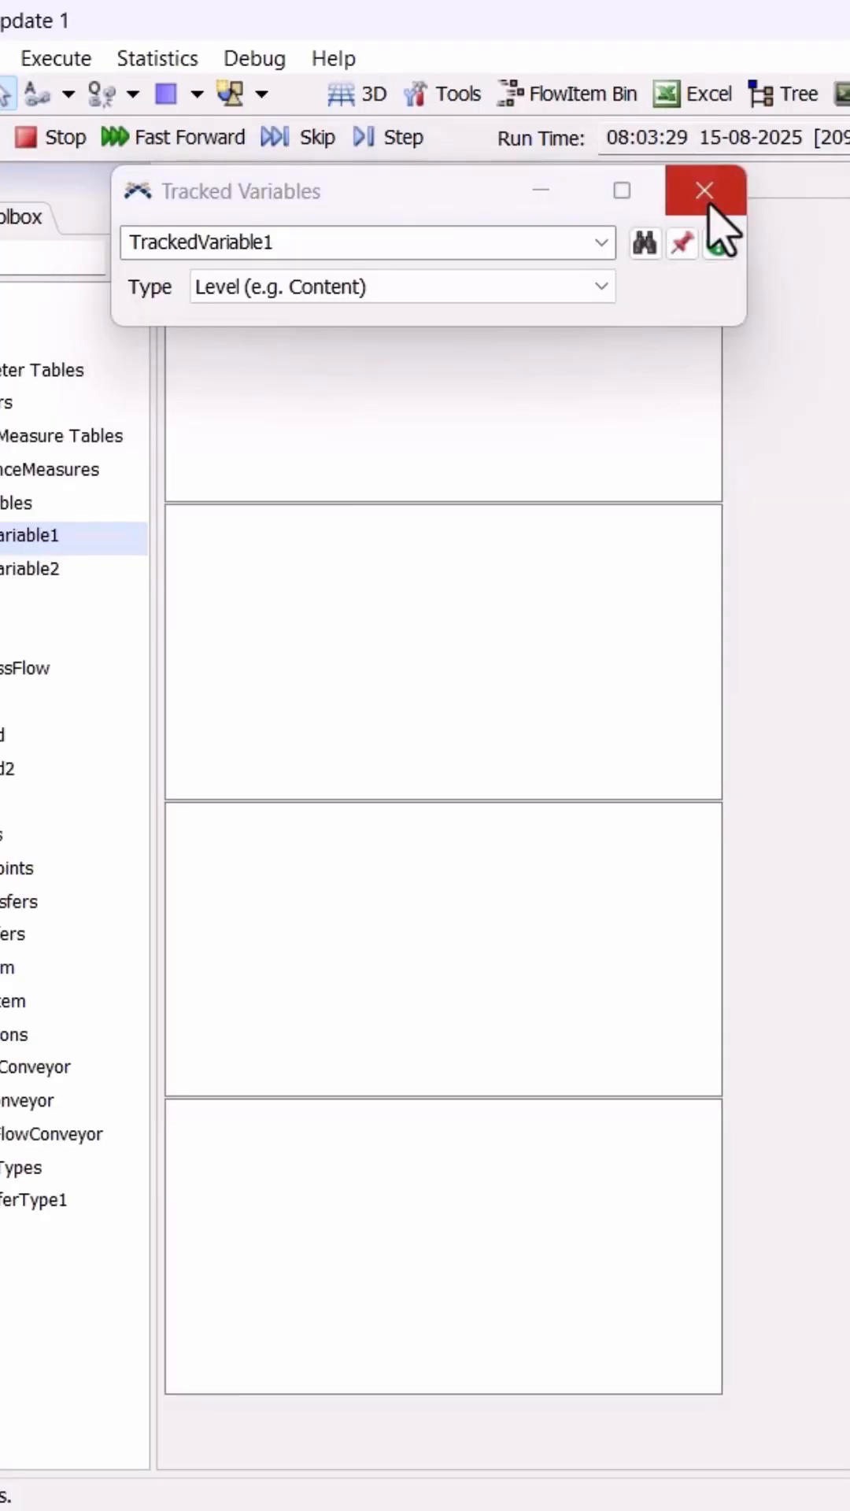
- Close the Tracked Variables window and switch to the original Dashboard tab
click(705, 190)
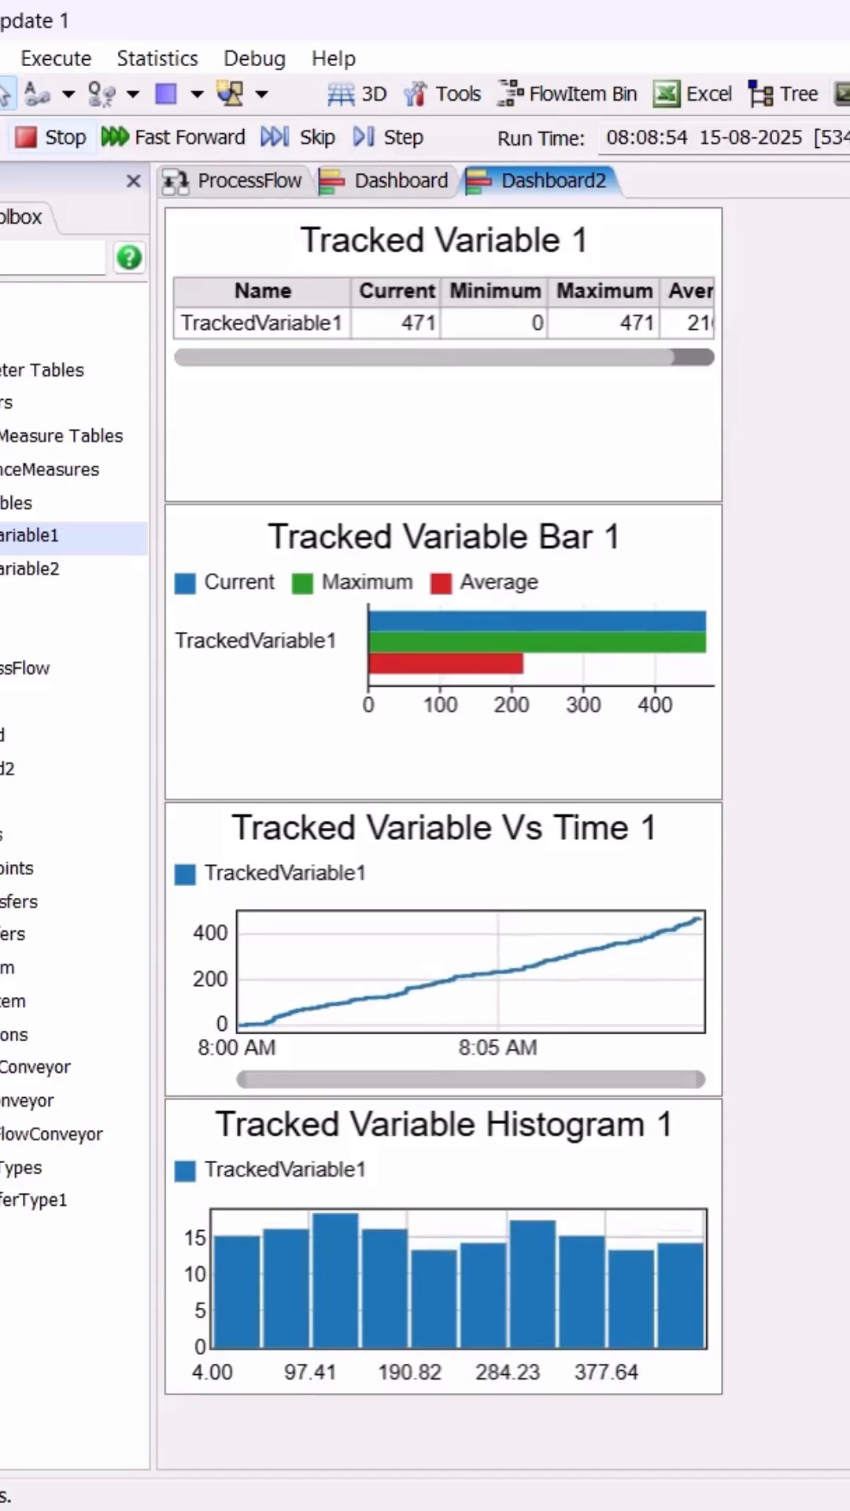
click(397, 181)
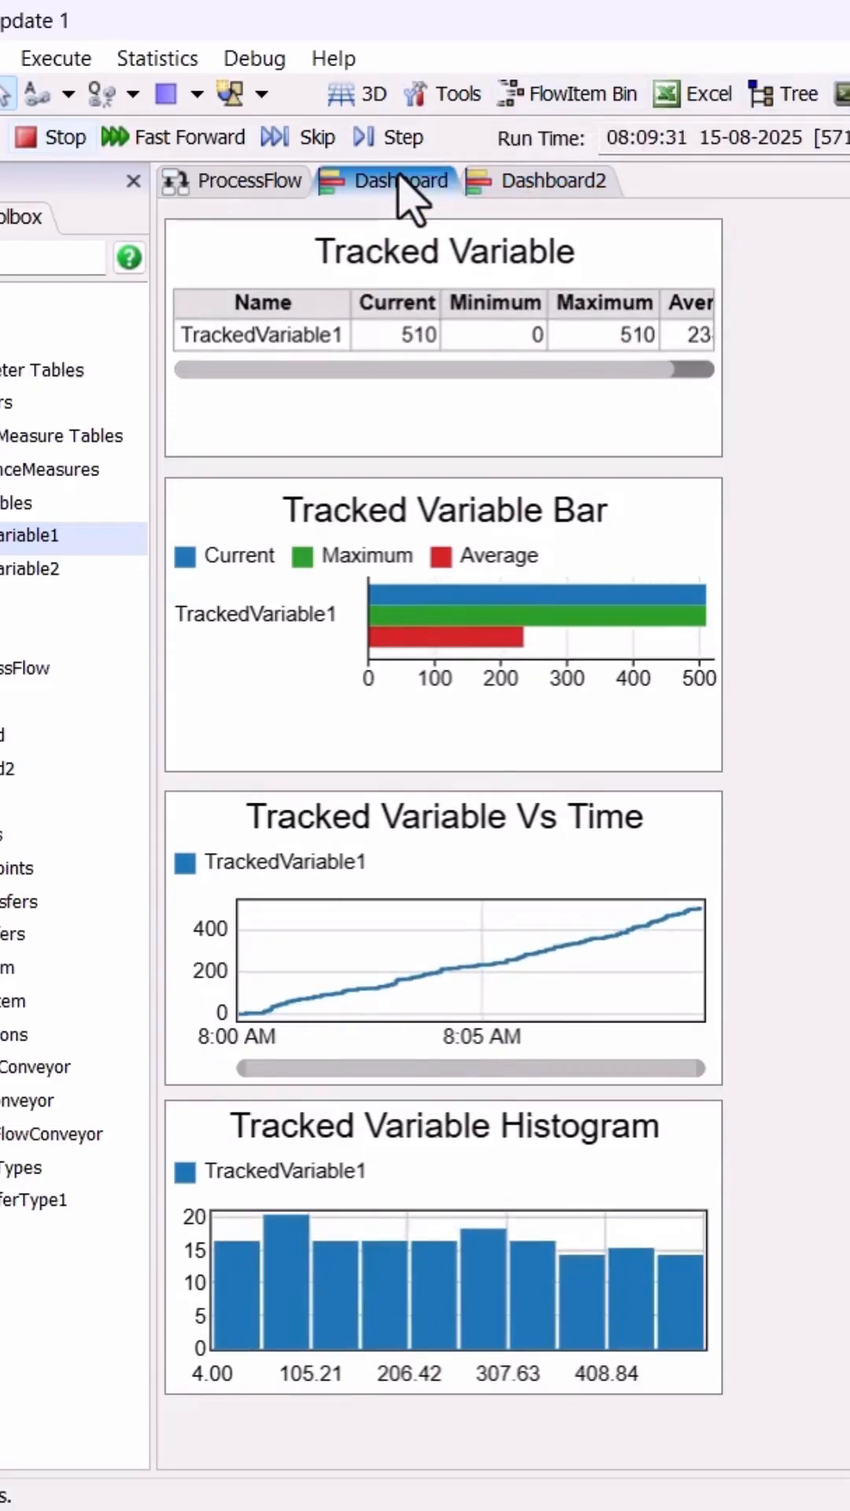